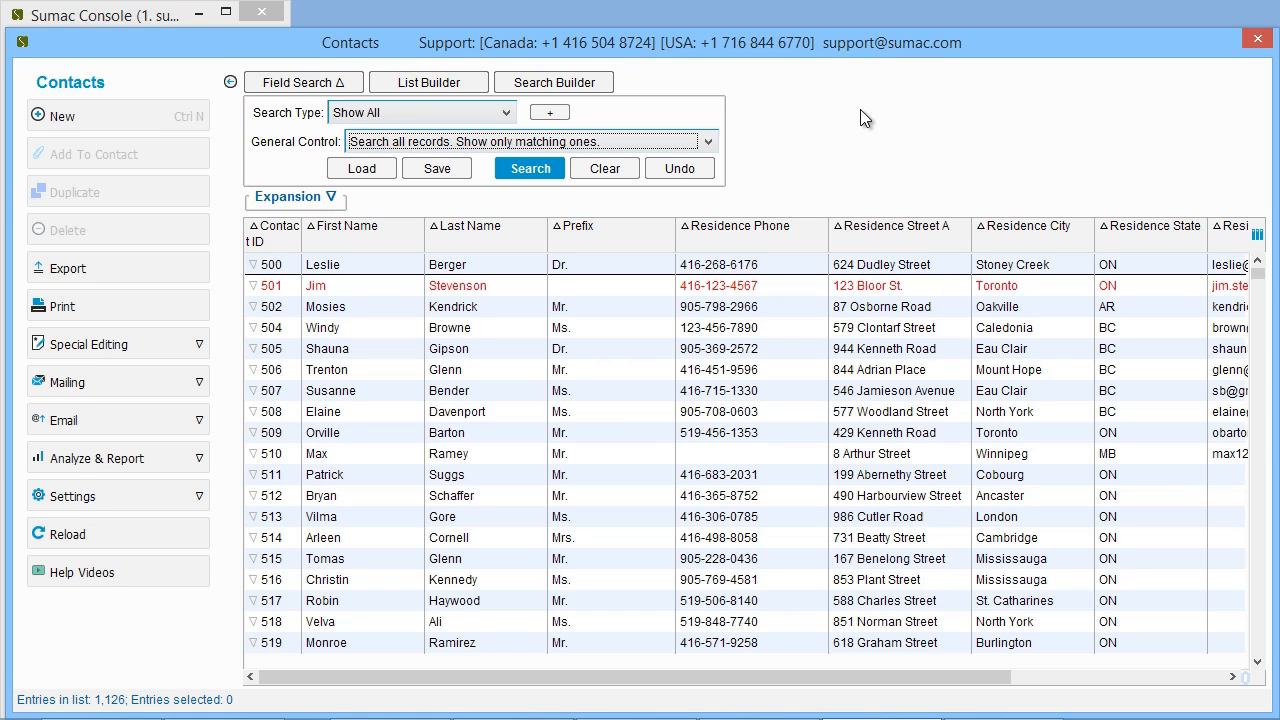
mouse_move(924, 218)
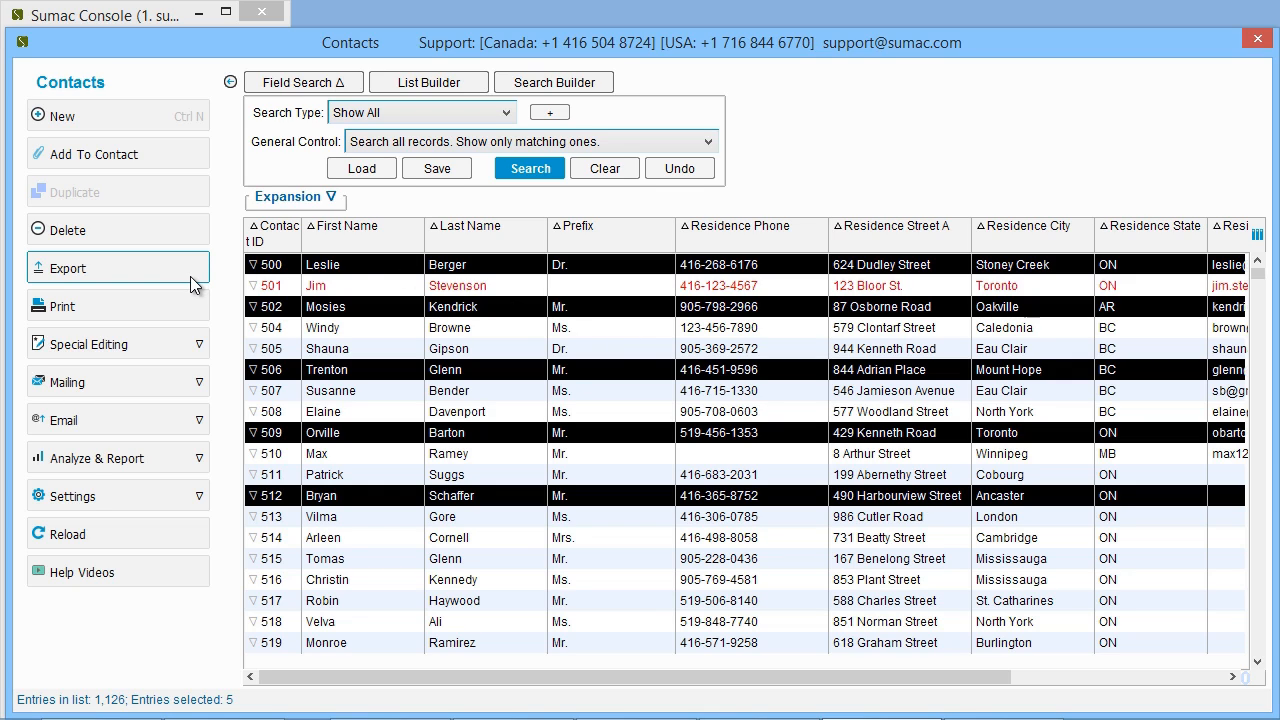
Step: Start the export, try then abandon the bulk email service chooser, and restart the export
left_click(64, 268)
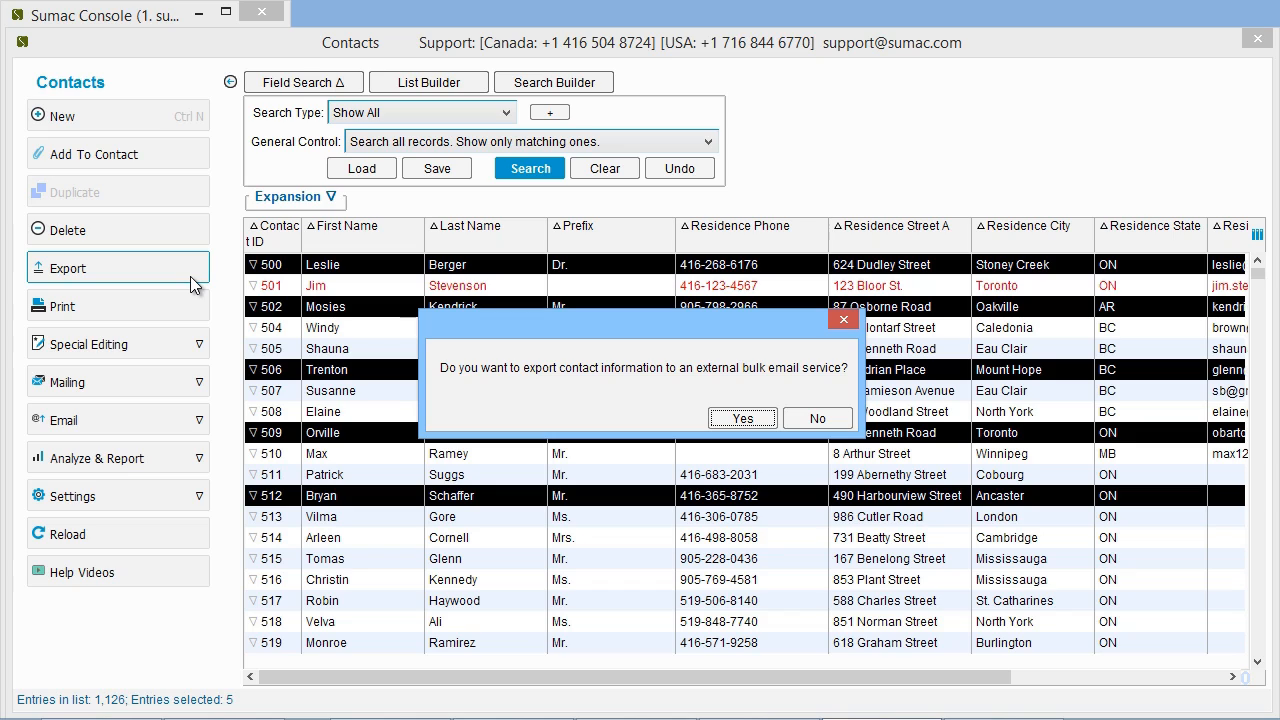
mouse_move(750, 404)
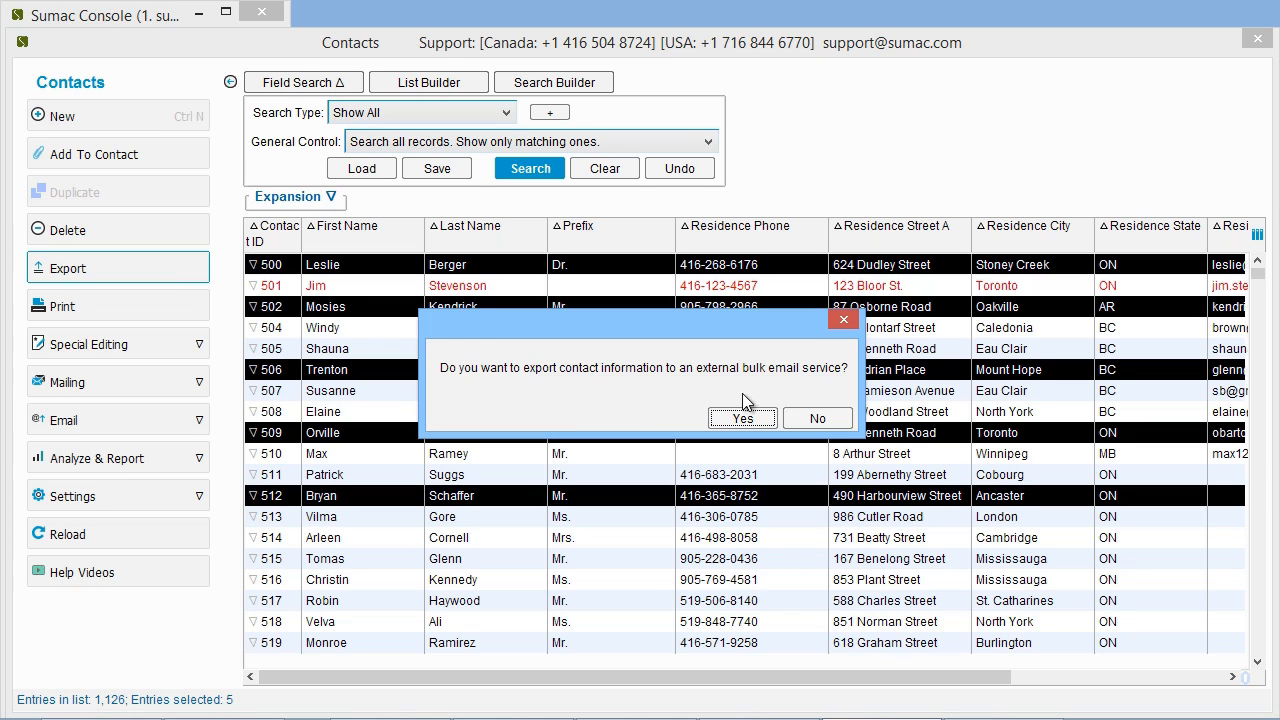
mouse_move(840, 390)
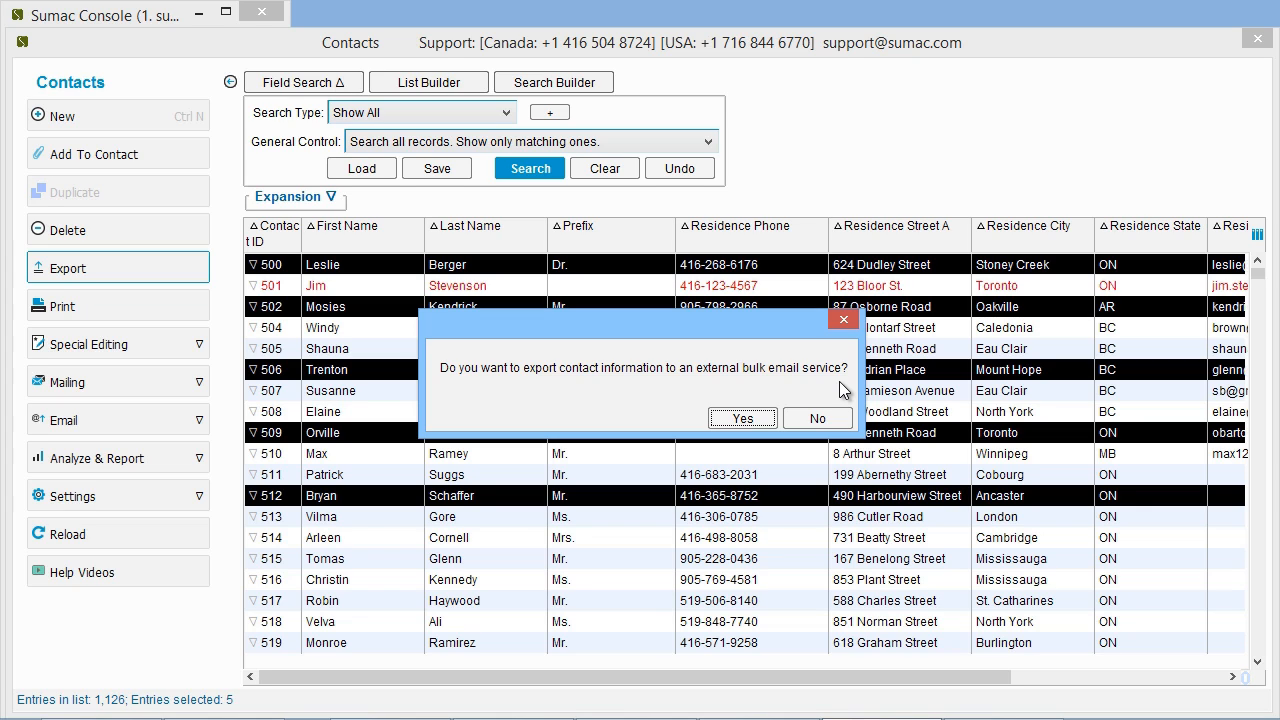
left_click(742, 418)
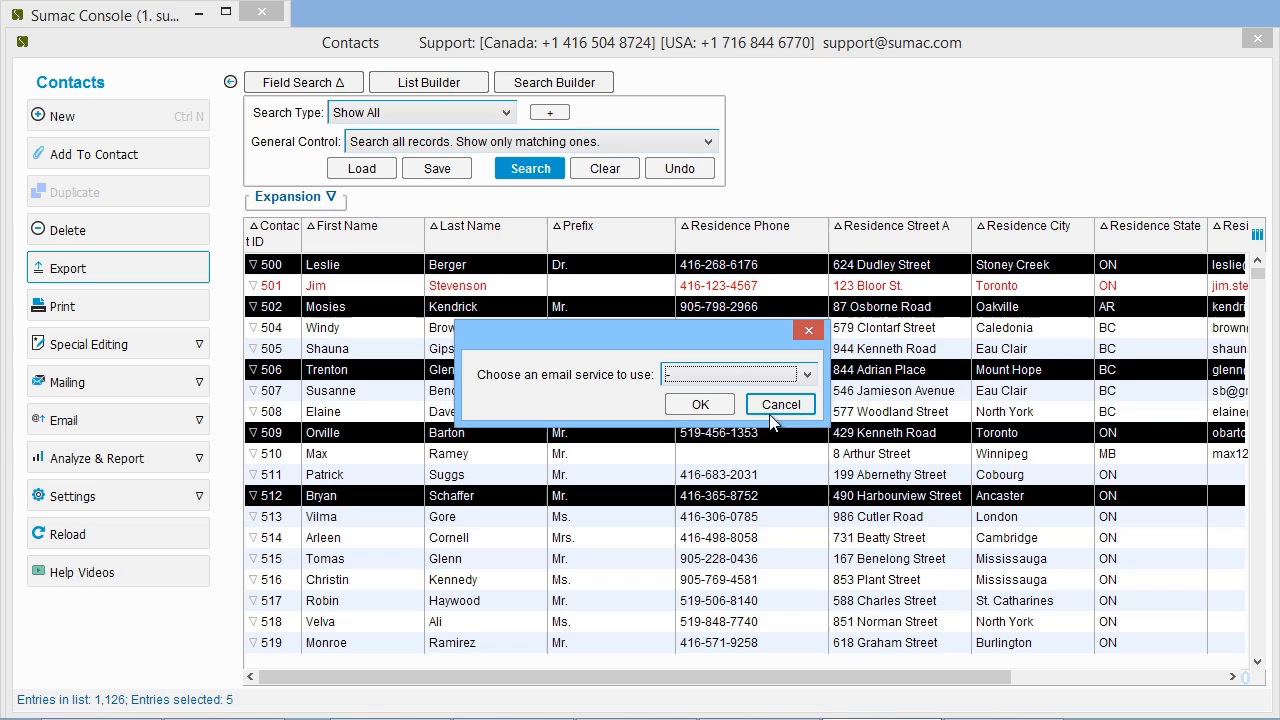
left_click(806, 374)
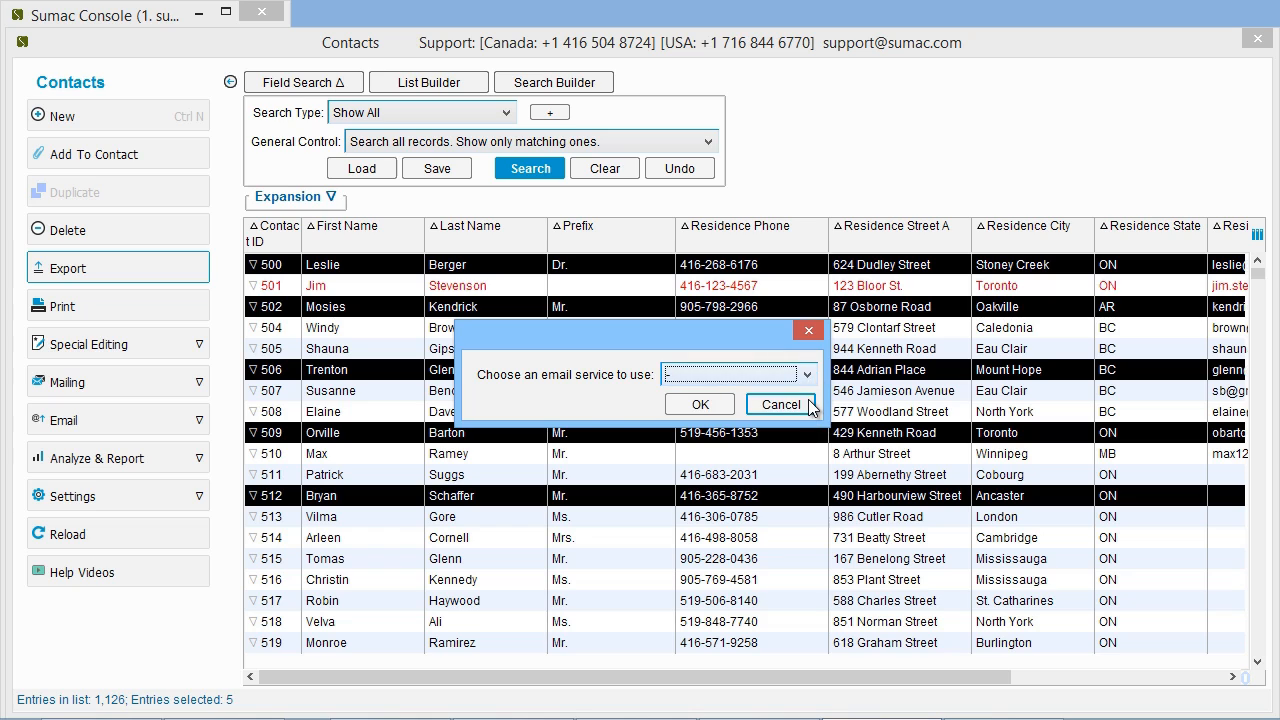
left_click(780, 404)
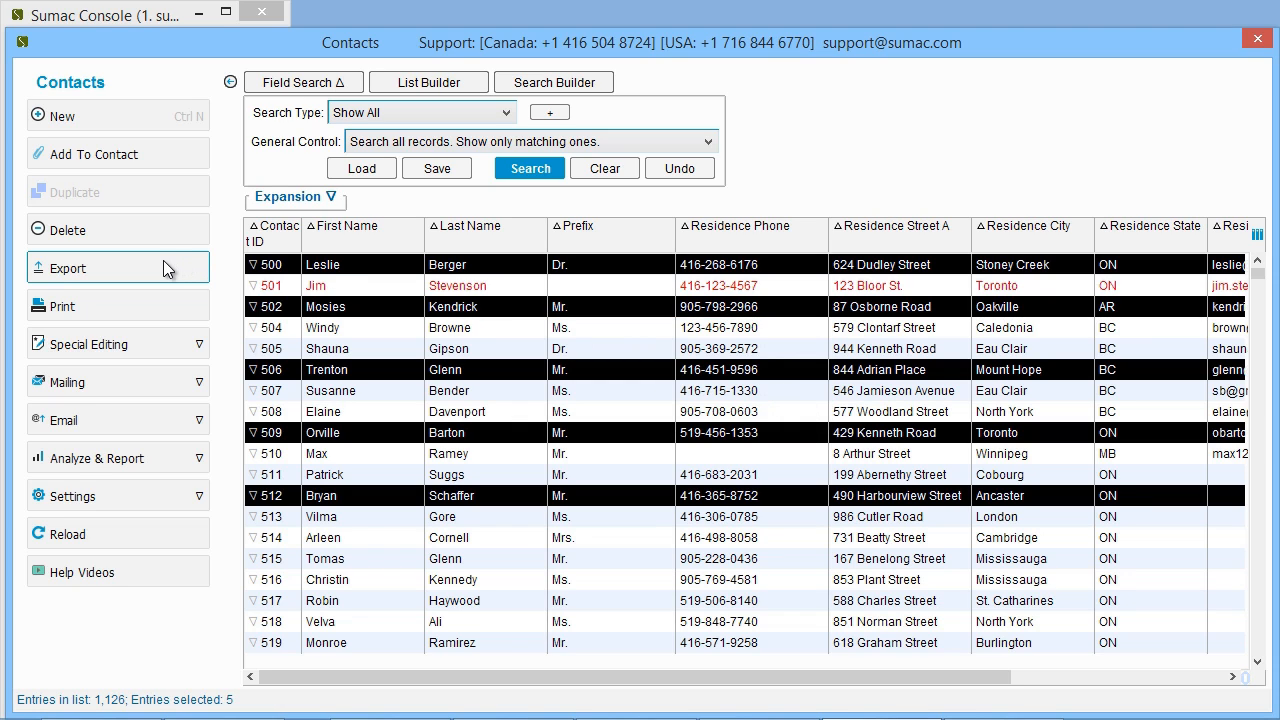
left_click(66, 268)
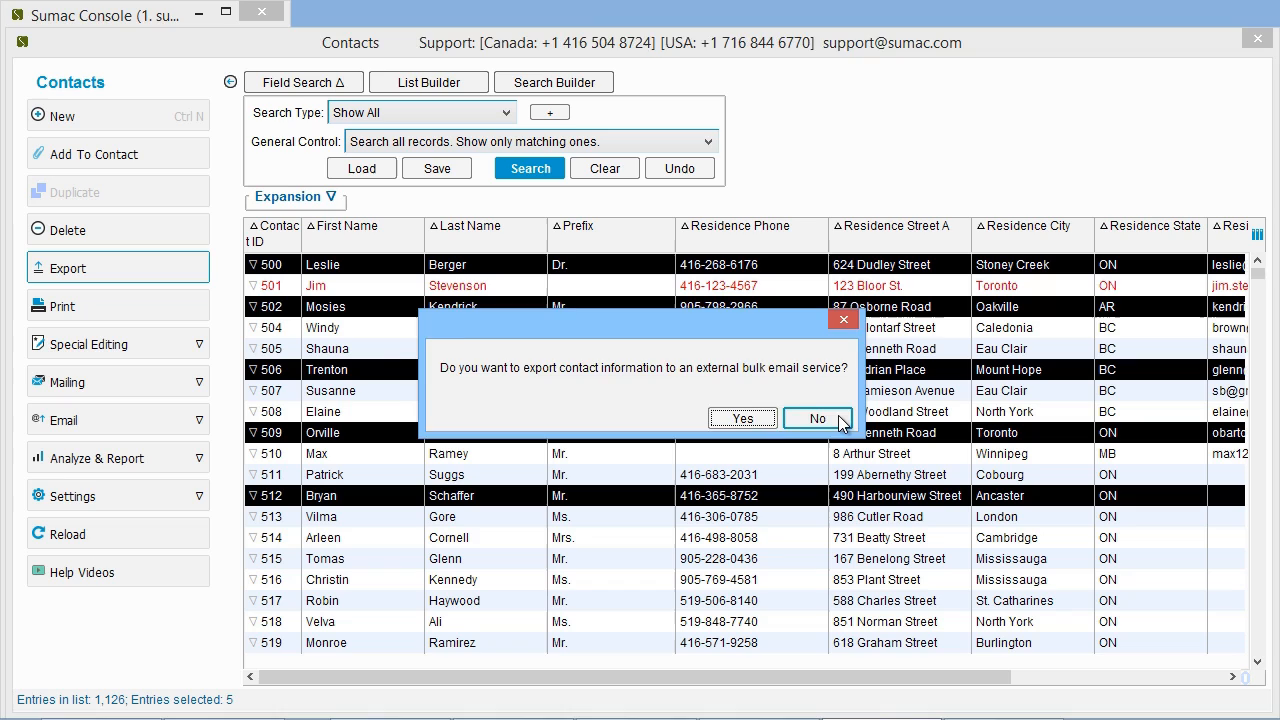
Step: Decline exporting to an external bulk email service
left_click(816, 418)
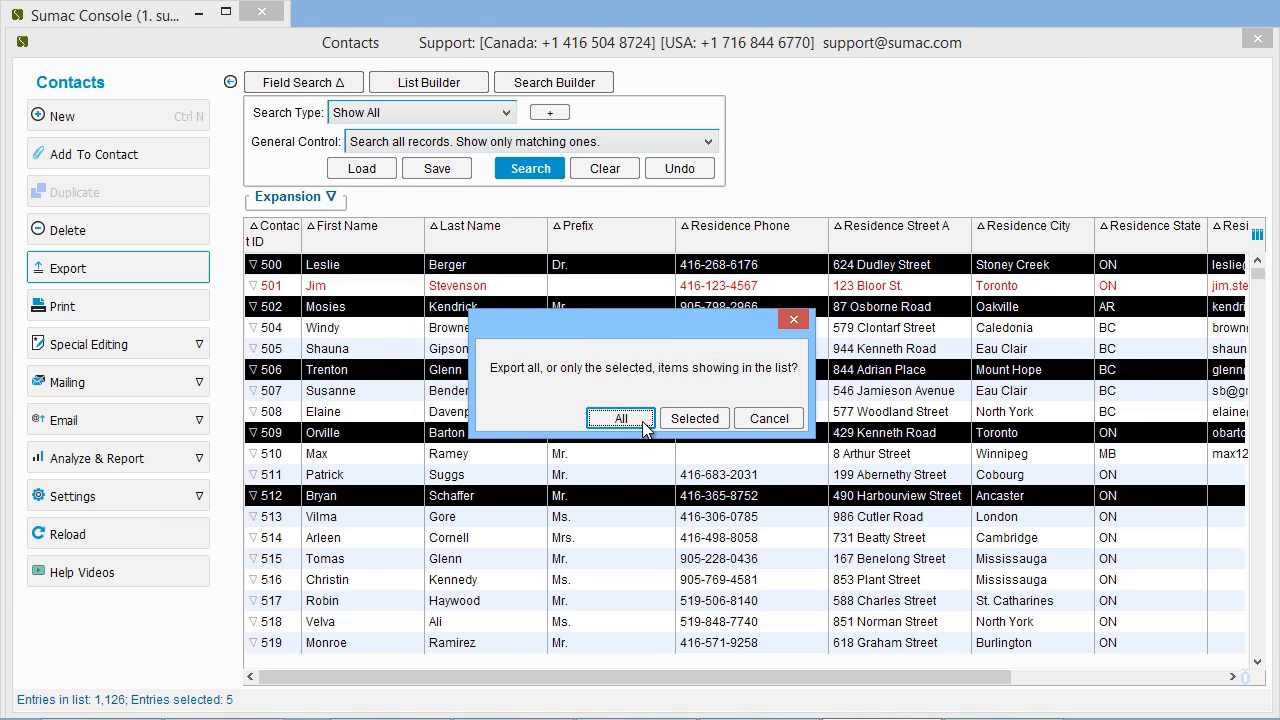
mouse_move(724, 436)
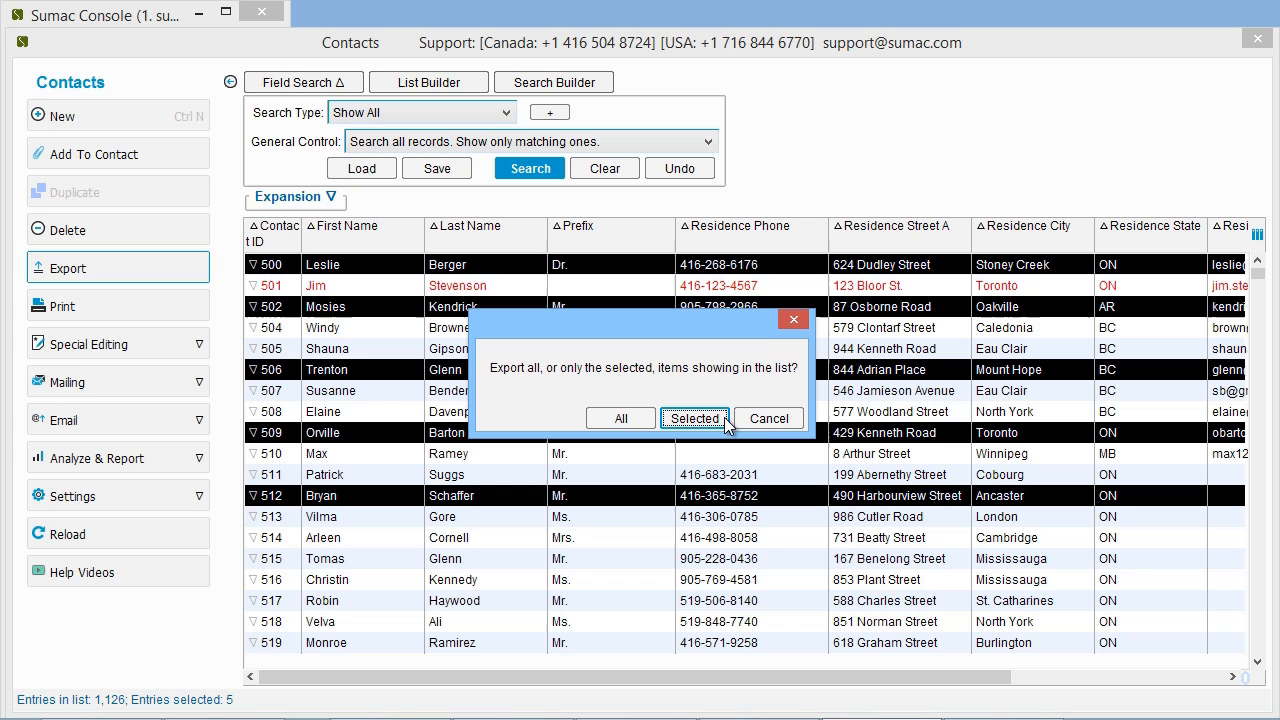
Step: Export only selected contacts with Middle Name and Birth Date added, Birth Date after Last Name
left_click(694, 418)
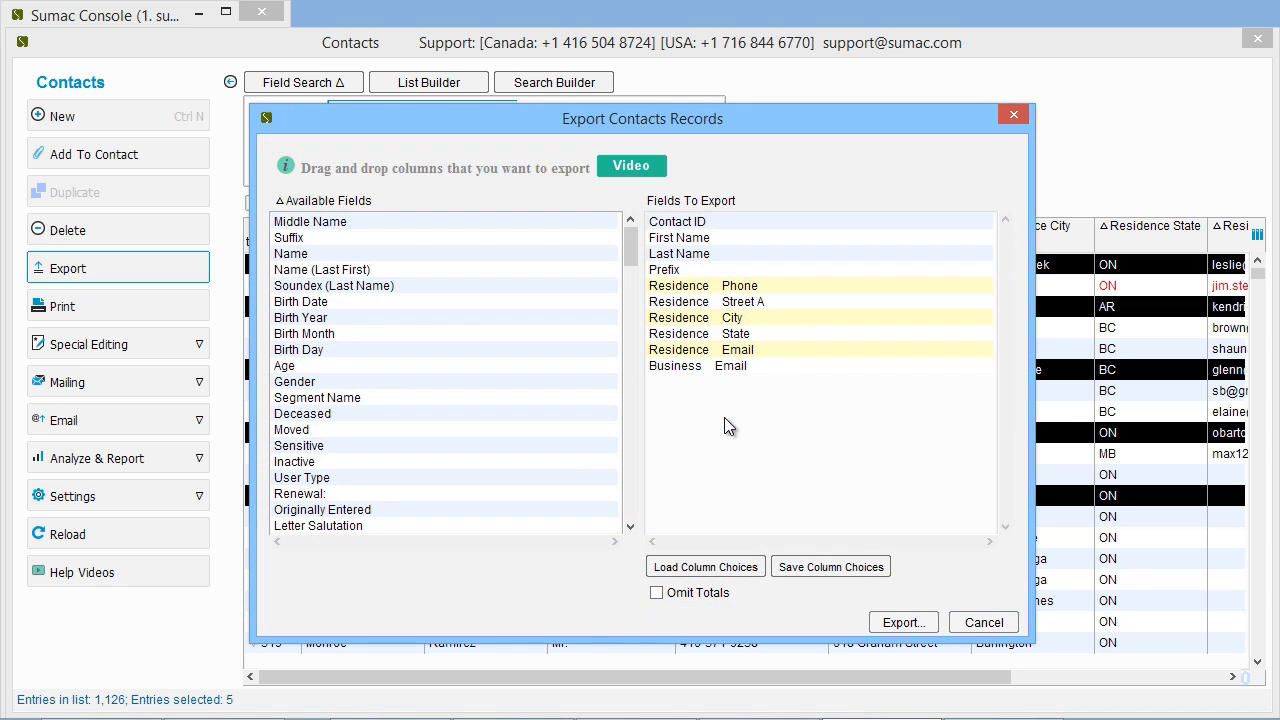
mouse_move(756, 434)
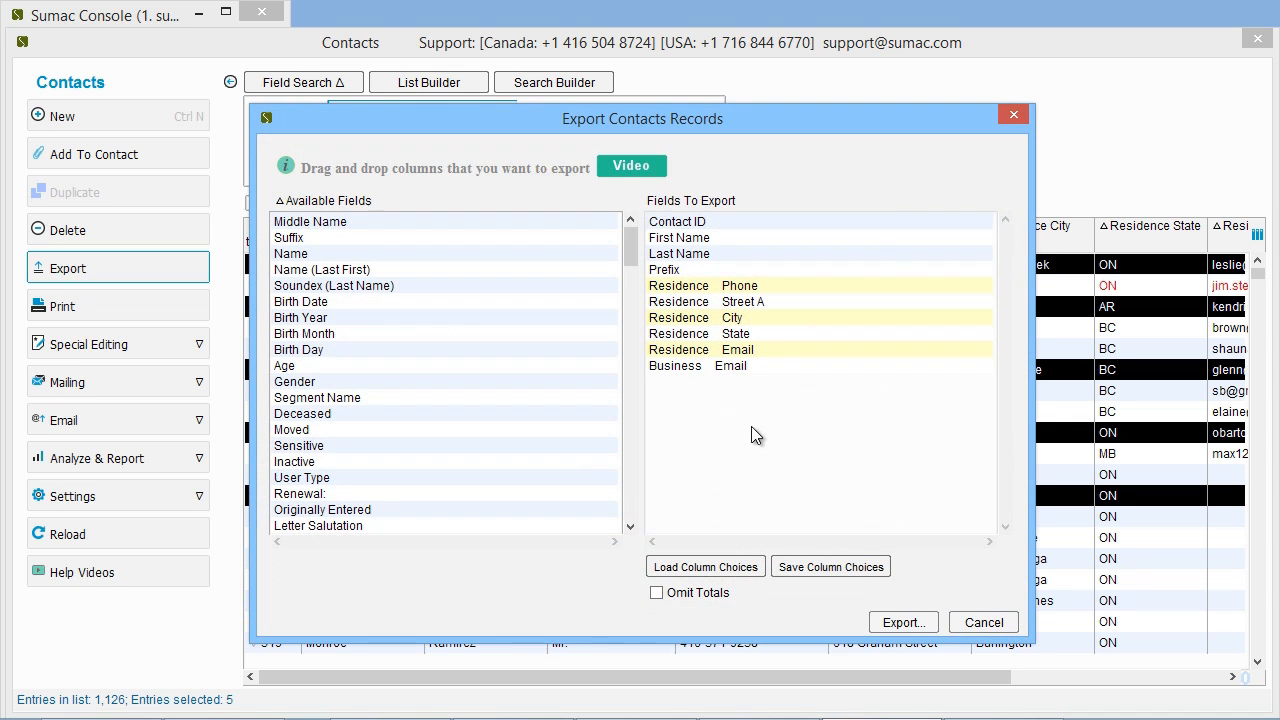
mouse_move(898, 476)
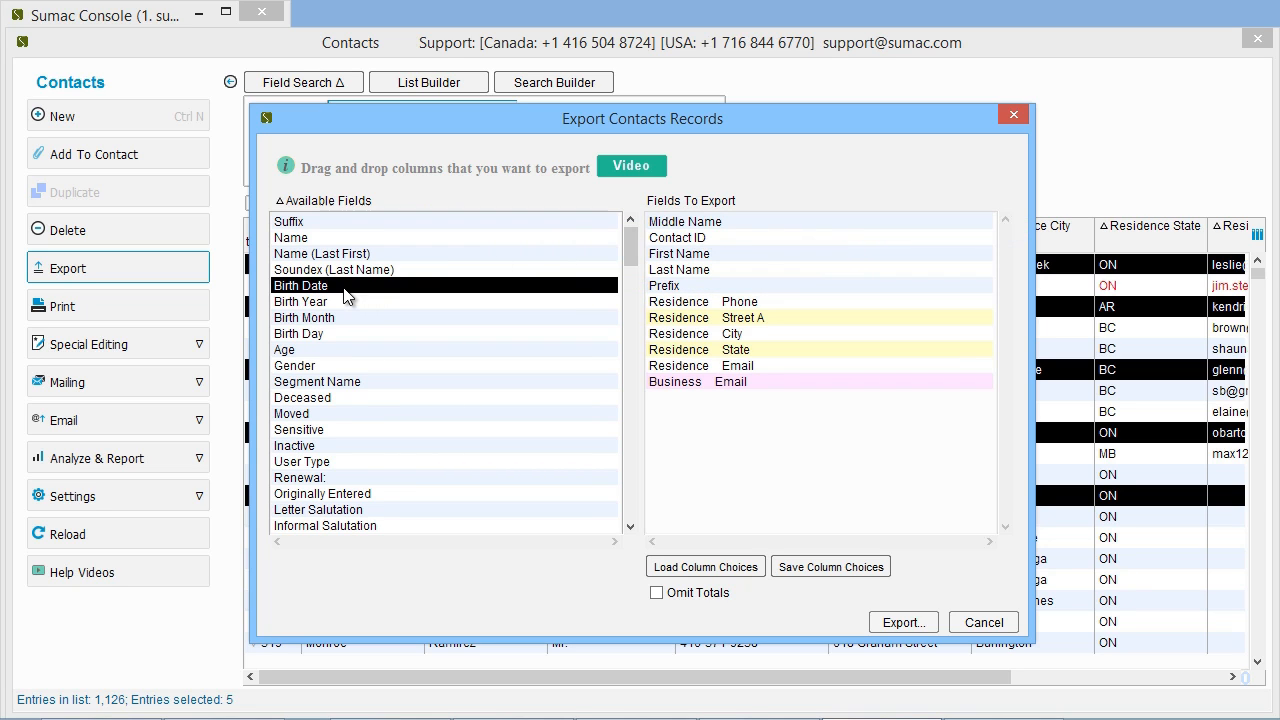
left_click_drag(320, 284, 700, 398)
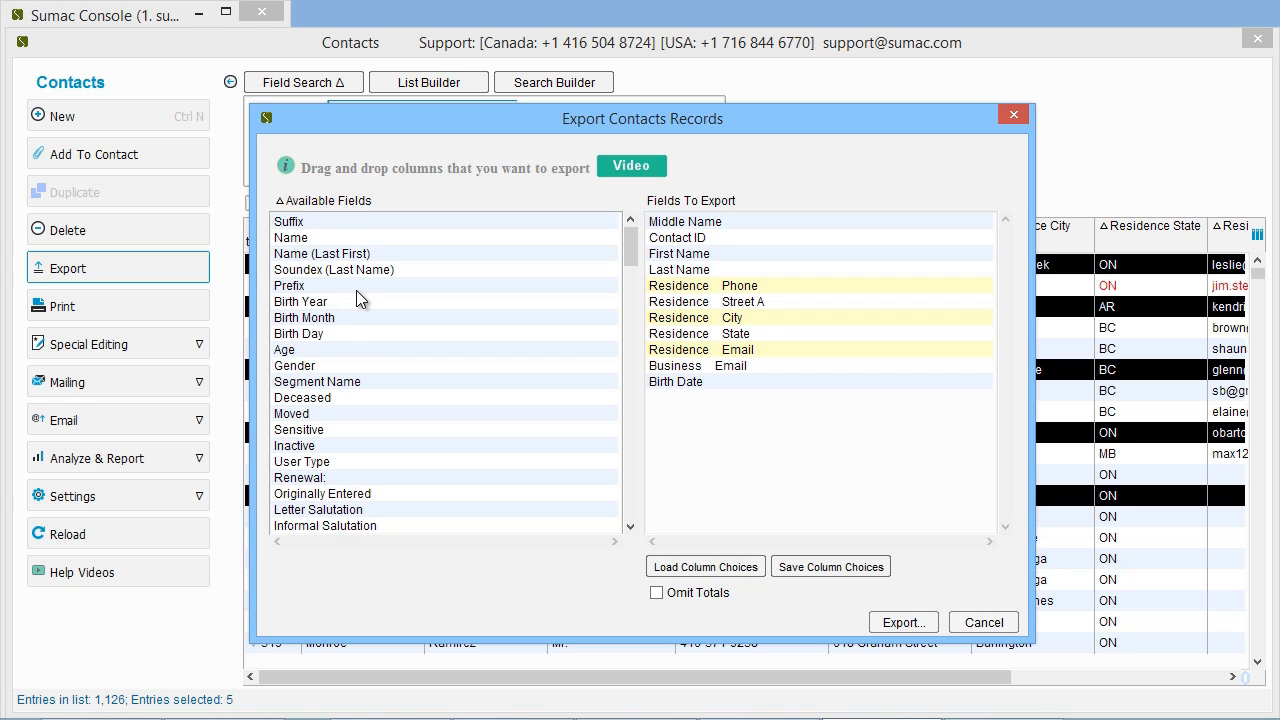
left_click(676, 380)
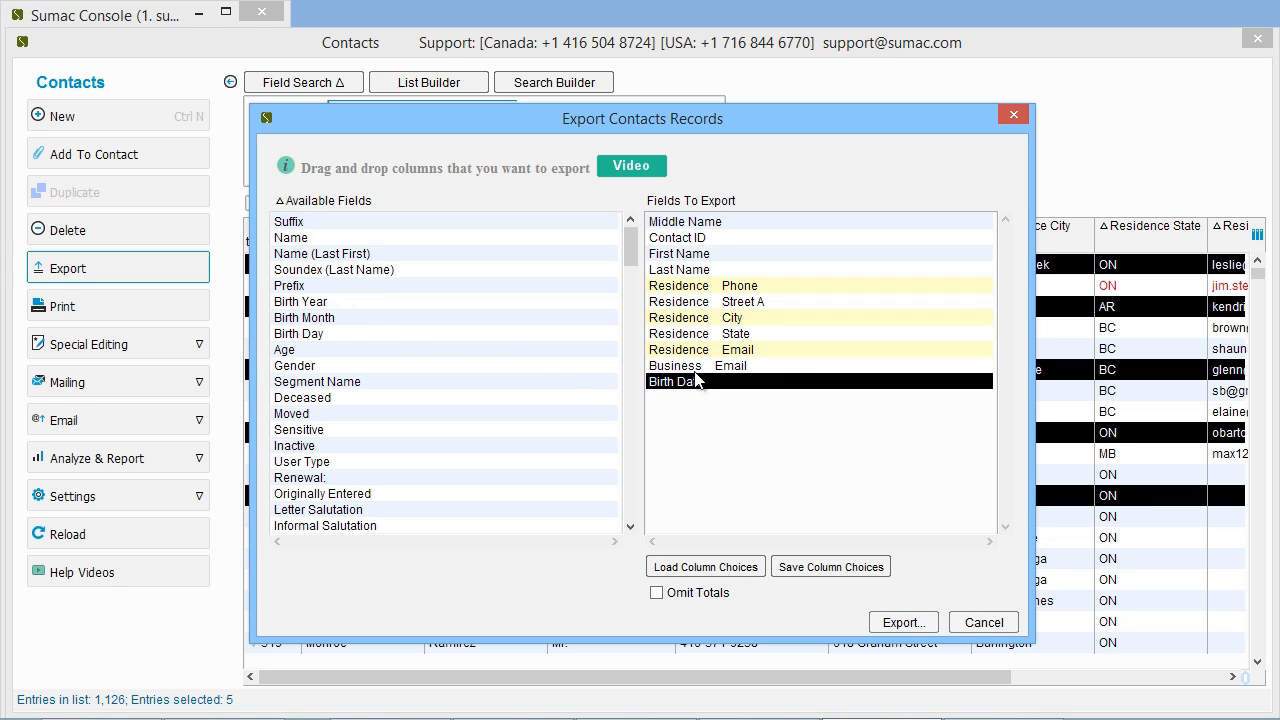
left_click_drag(680, 380, 680, 284)
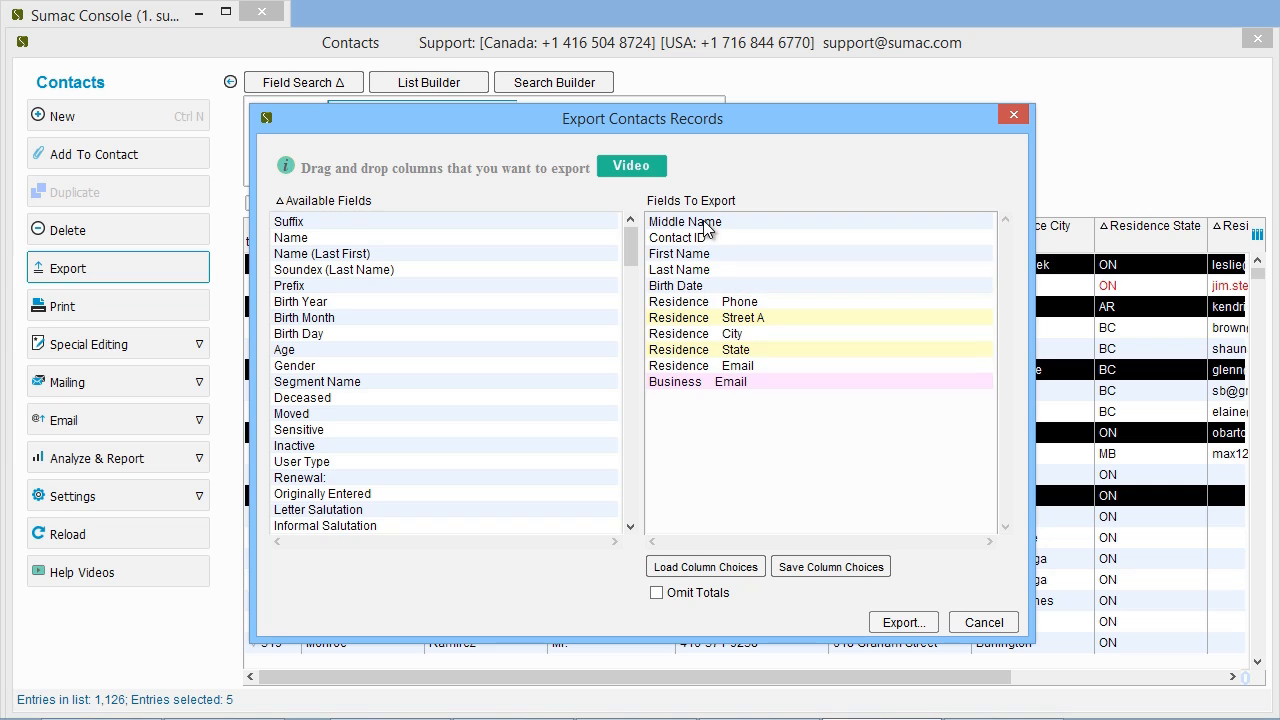
left_click_drag(684, 220, 684, 252)
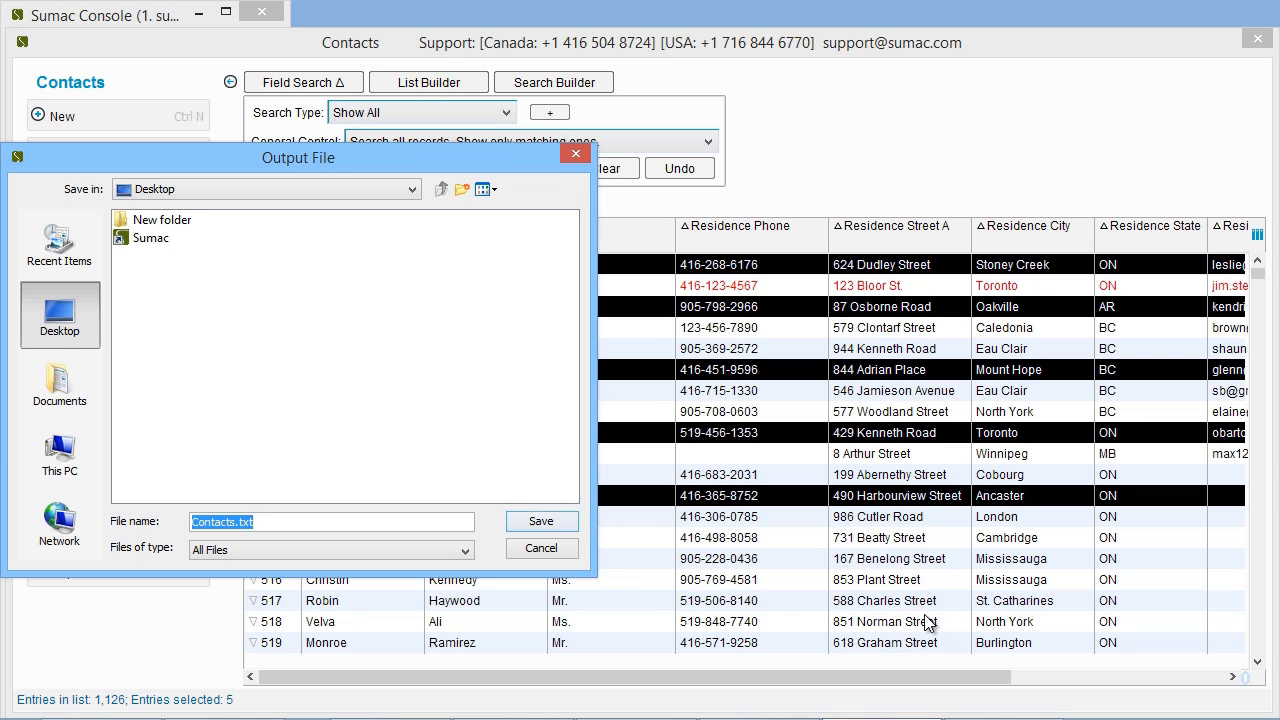
mouse_move(588, 532)
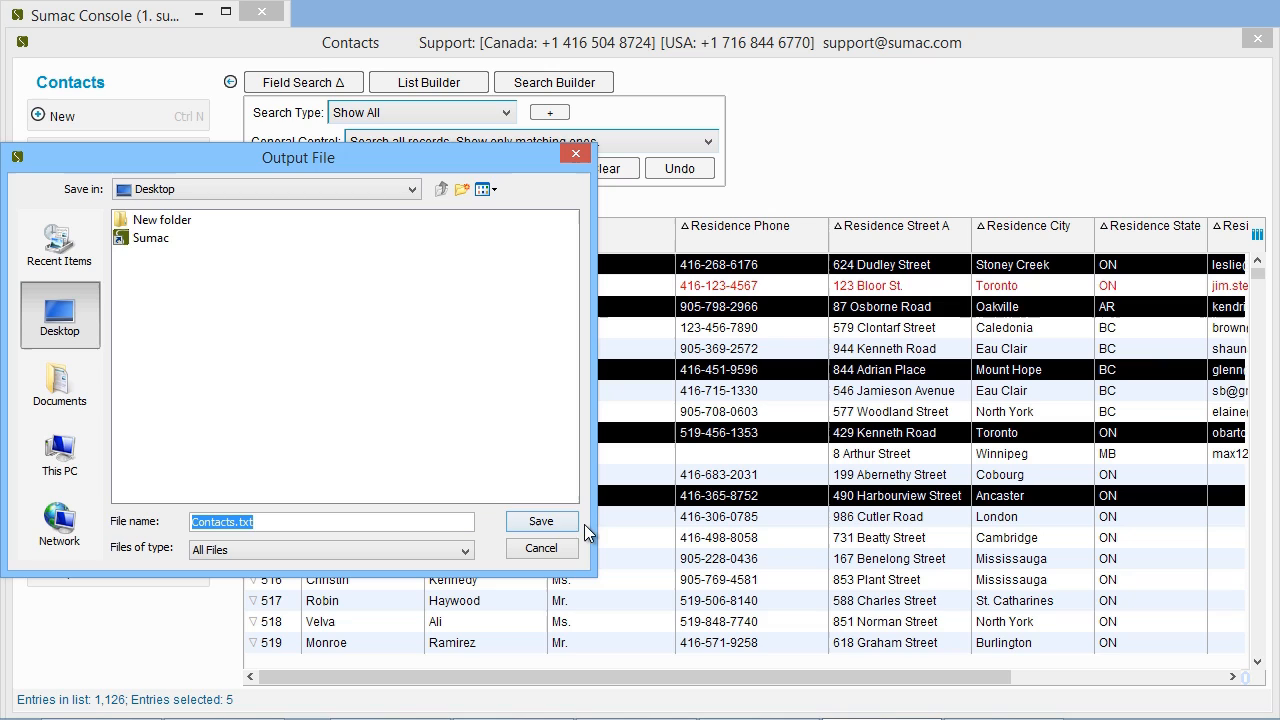
Step: Save the export to the desktop as Contacts.txt
left_click(540, 520)
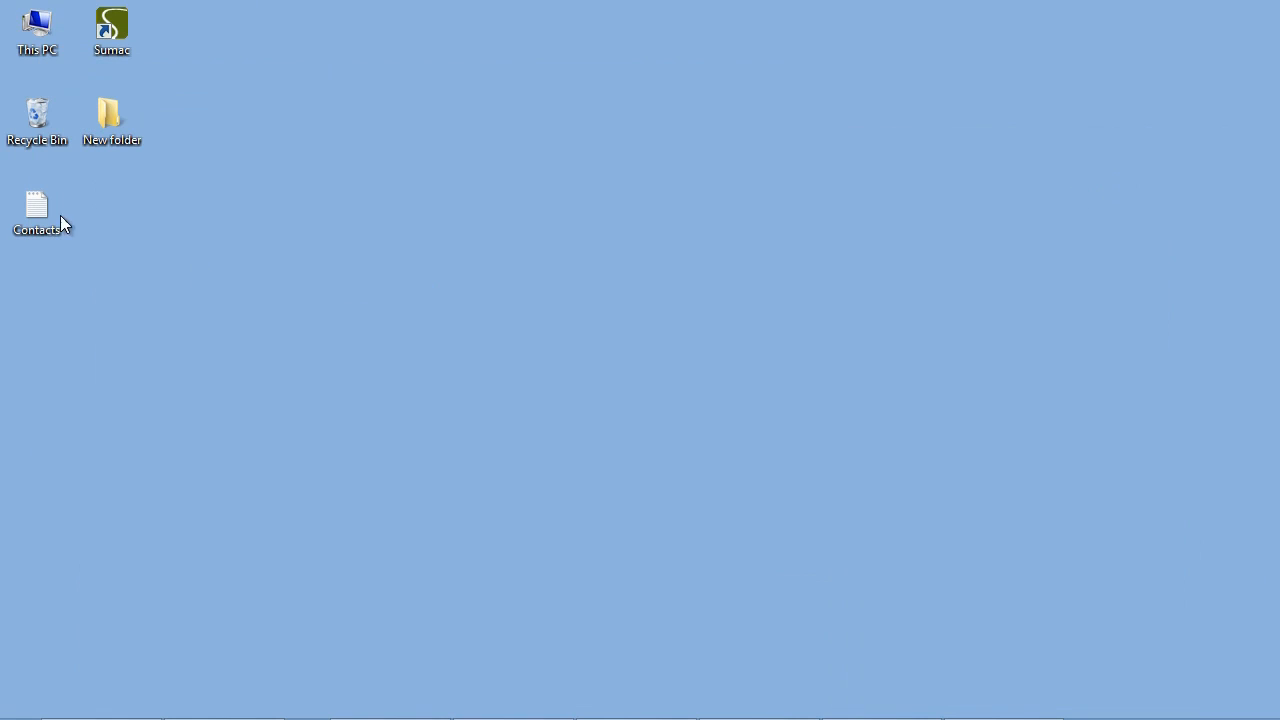
Step: Show the Open with program choices for Contacts.txt on the desktop
right_click(36, 204)
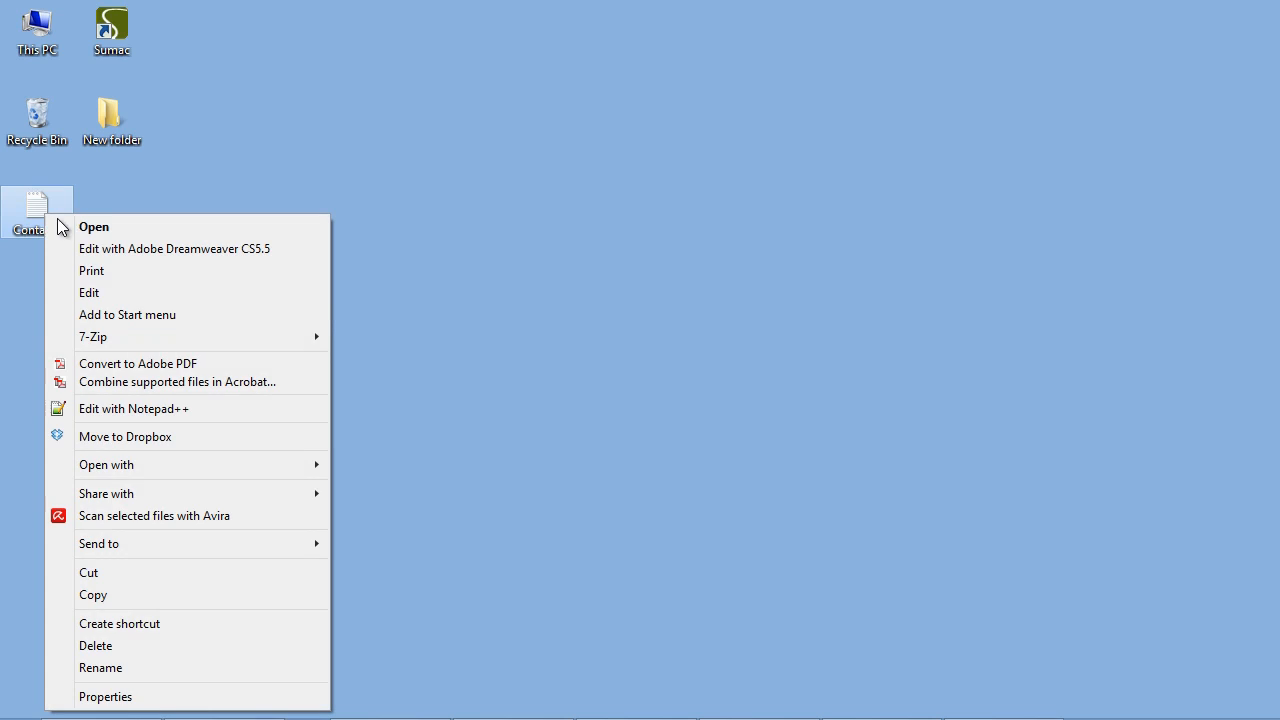
left_click(106, 464)
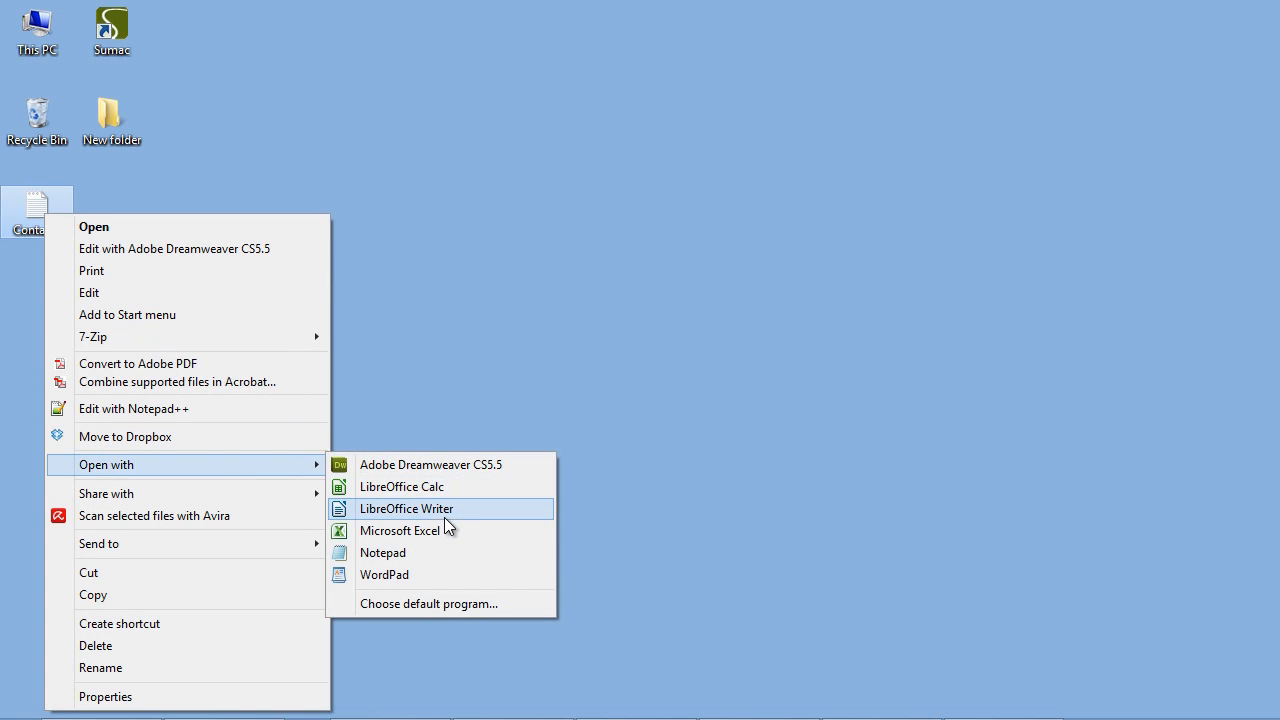